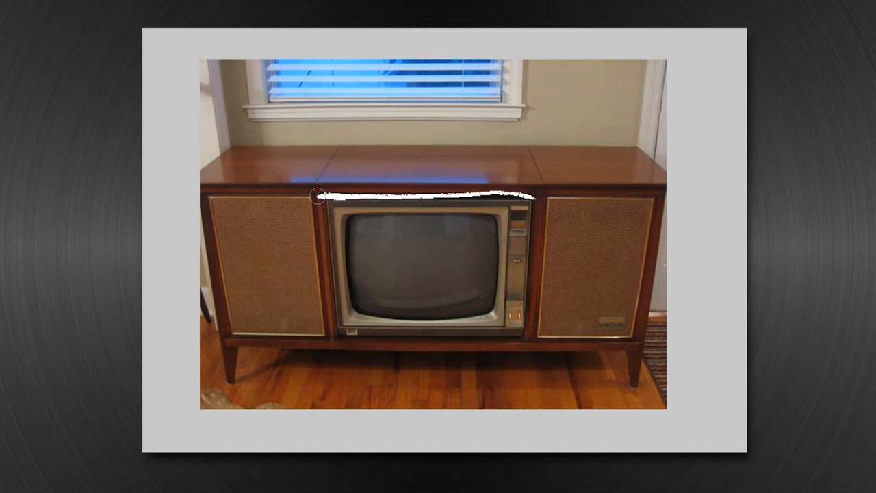
- Trace a white outline around the first console's TV opening and stroke near its left leg
drag(316, 195, 522, 340)
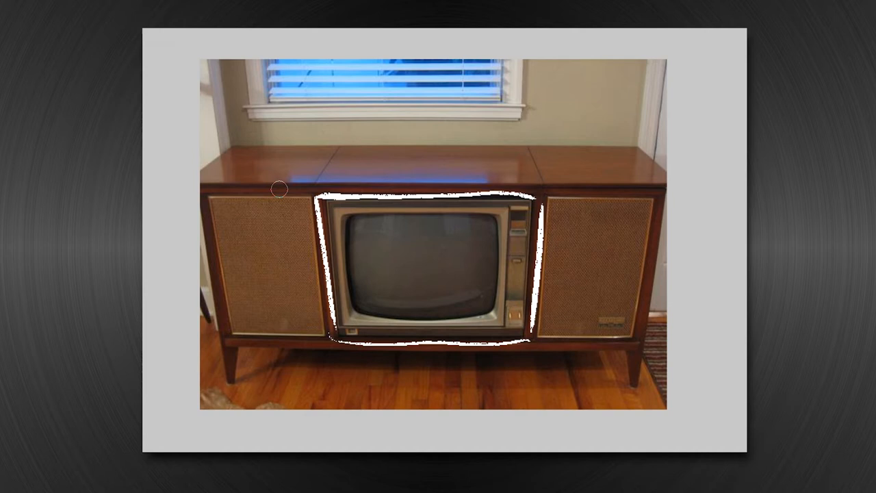
mouse_move(245, 370)
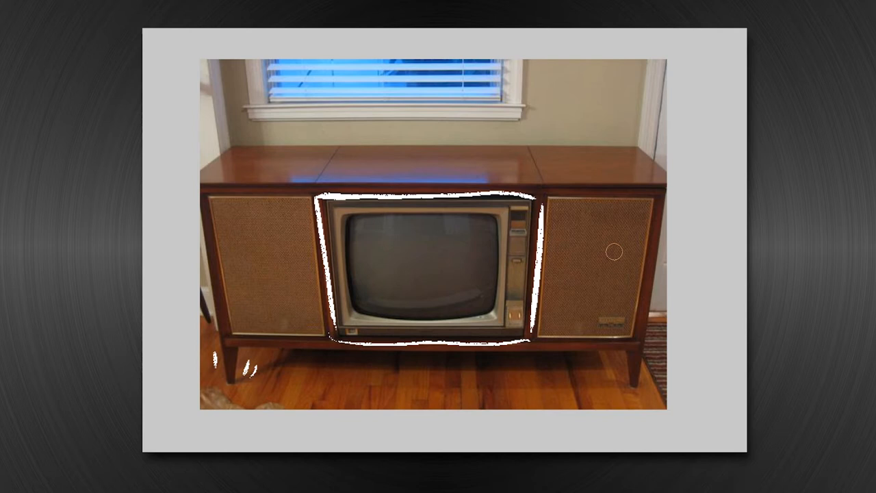
mouse_move(558, 178)
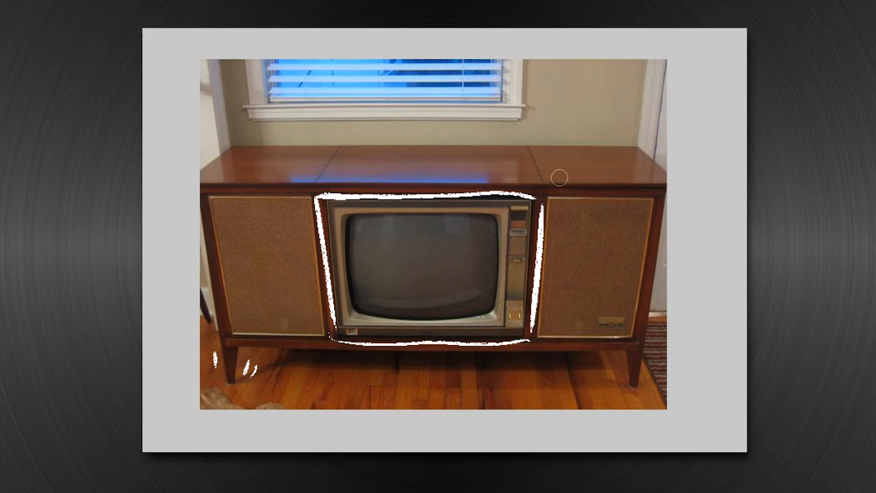
drag(558, 178, 293, 178)
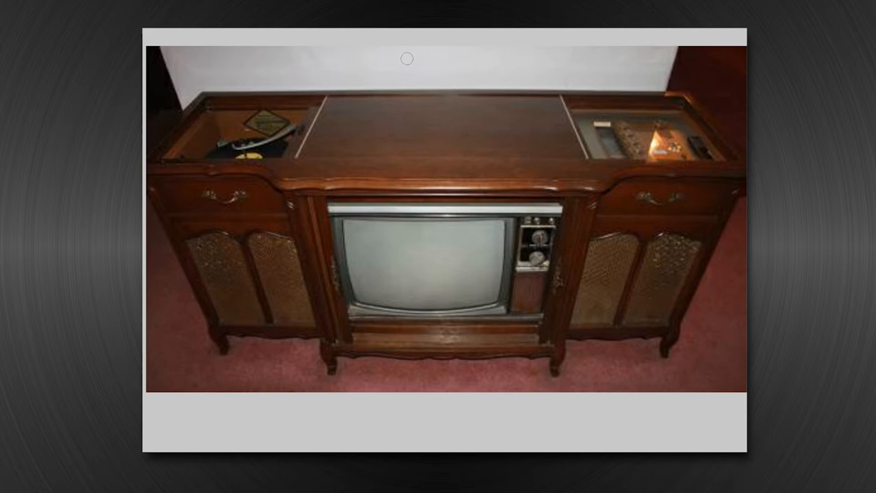
mouse_move(351, 90)
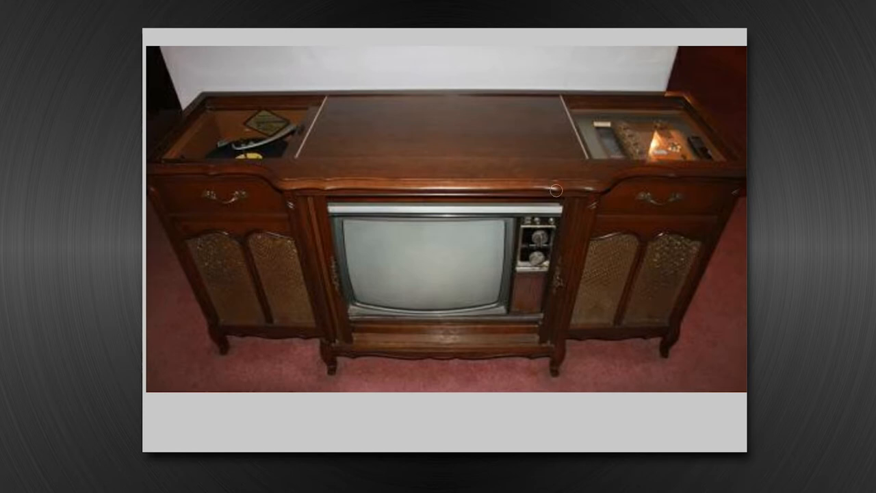
- Outline the second console's TV opening in white: top edge, then sides and bottom
drag(555, 190, 325, 261)
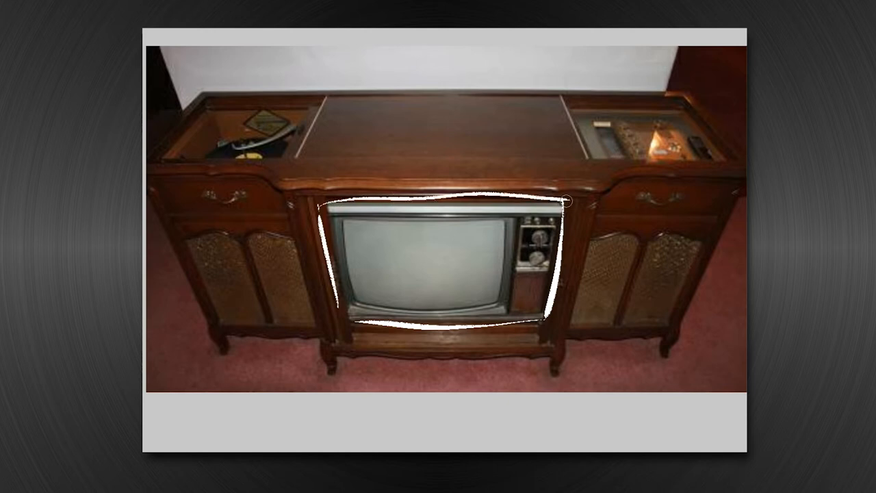
drag(565, 200, 243, 109)
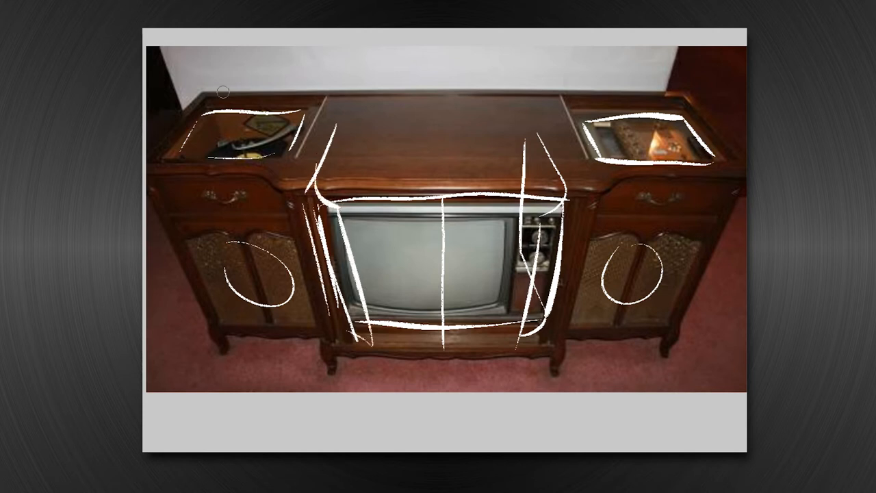
mouse_move(599, 31)
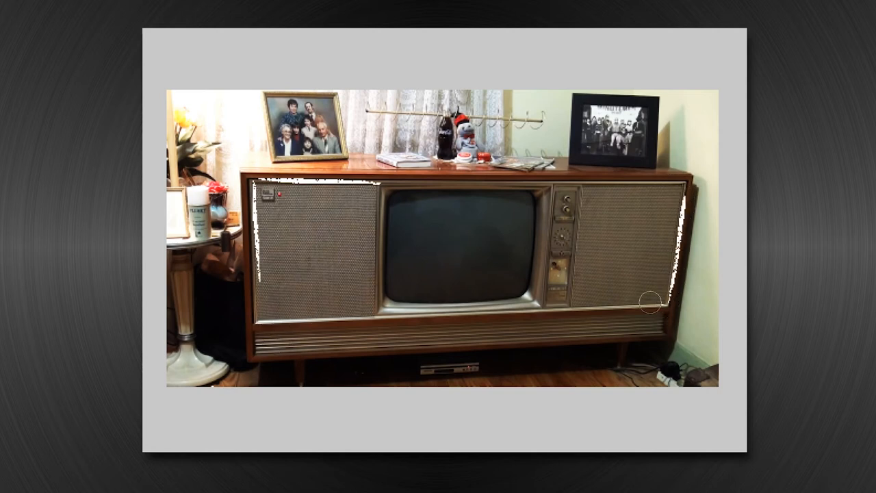
mouse_move(534, 211)
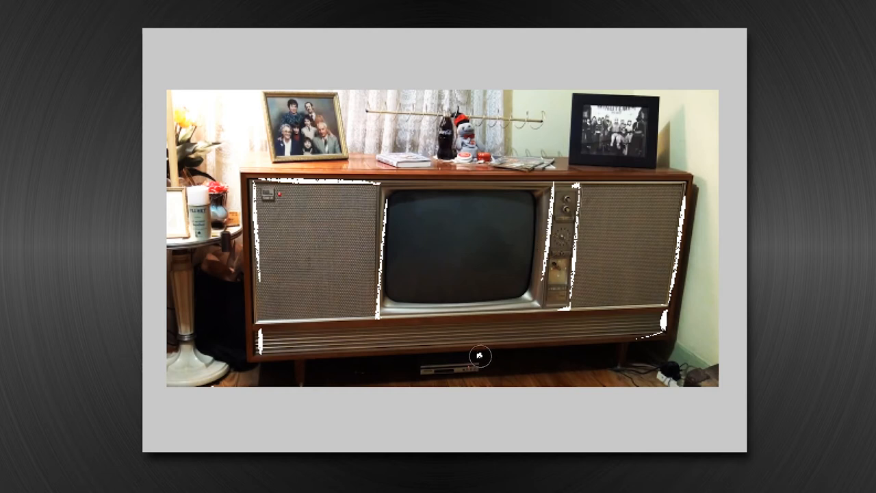
mouse_move(400, 351)
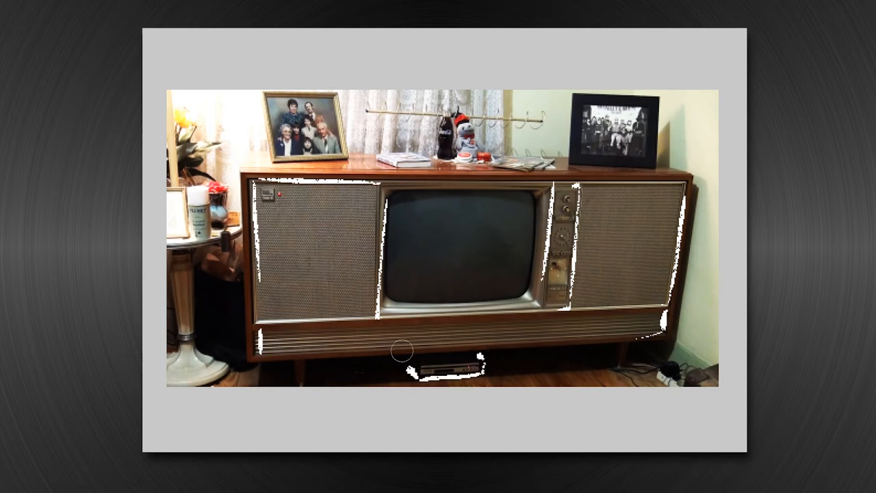
mouse_move(455, 144)
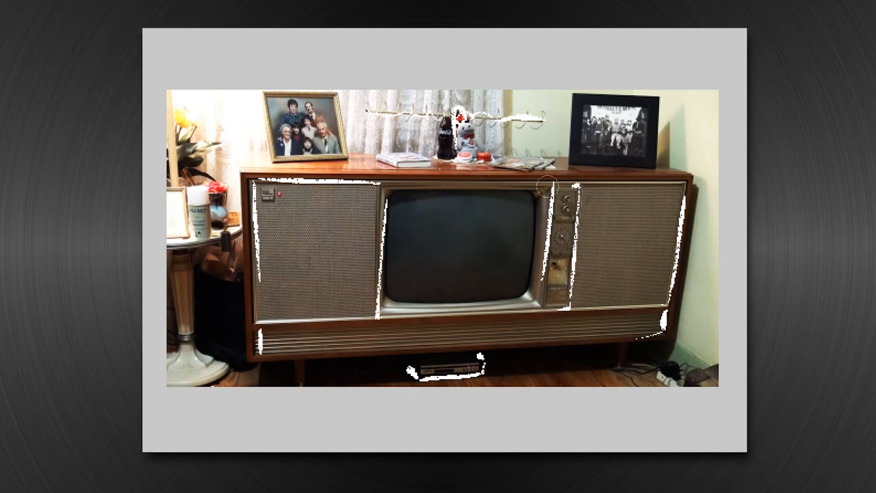
mouse_move(534, 203)
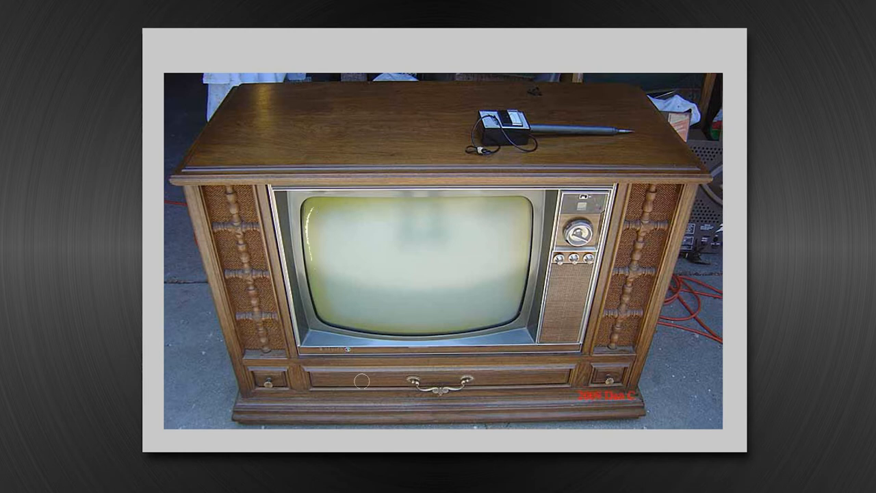
mouse_move(310, 223)
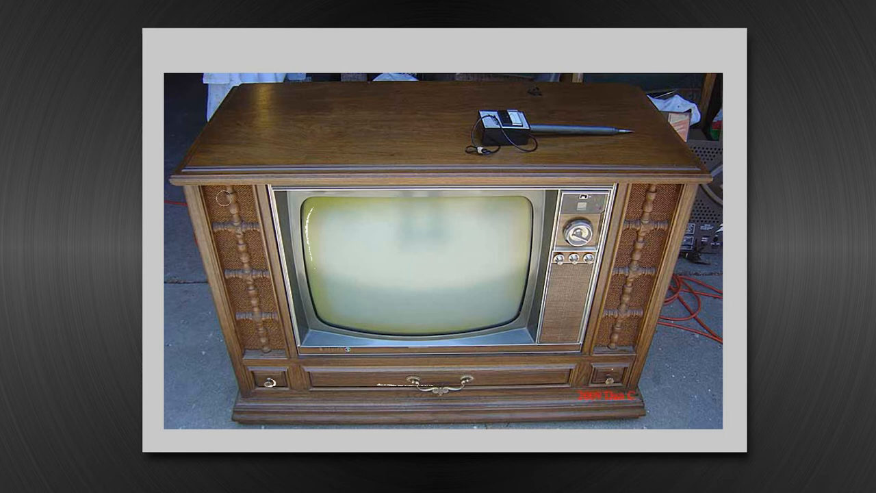
mouse_move(330, 406)
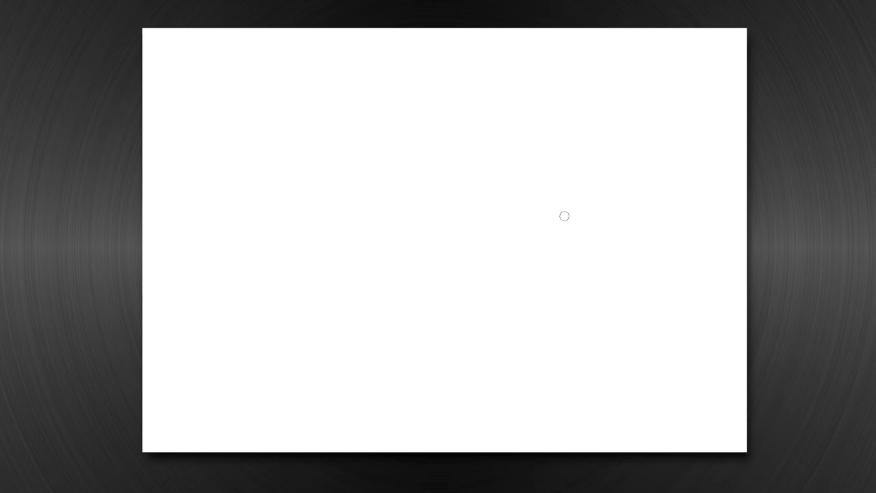
mouse_move(513, 224)
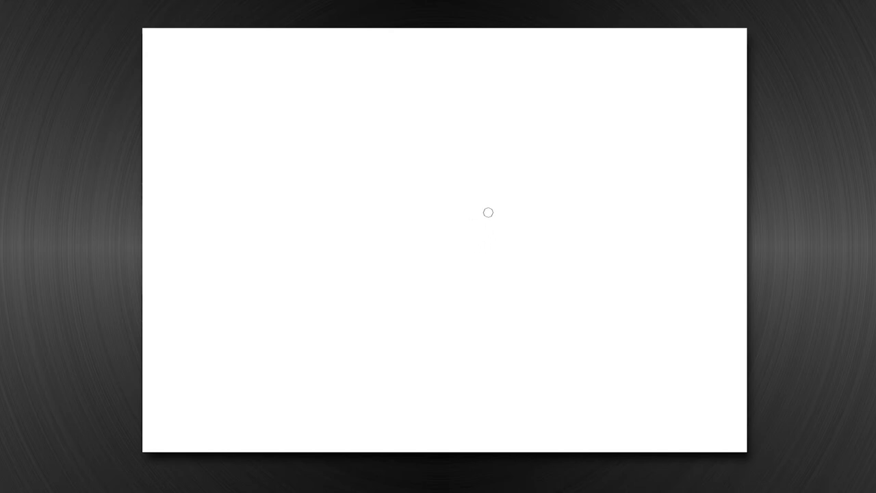
mouse_move(524, 154)
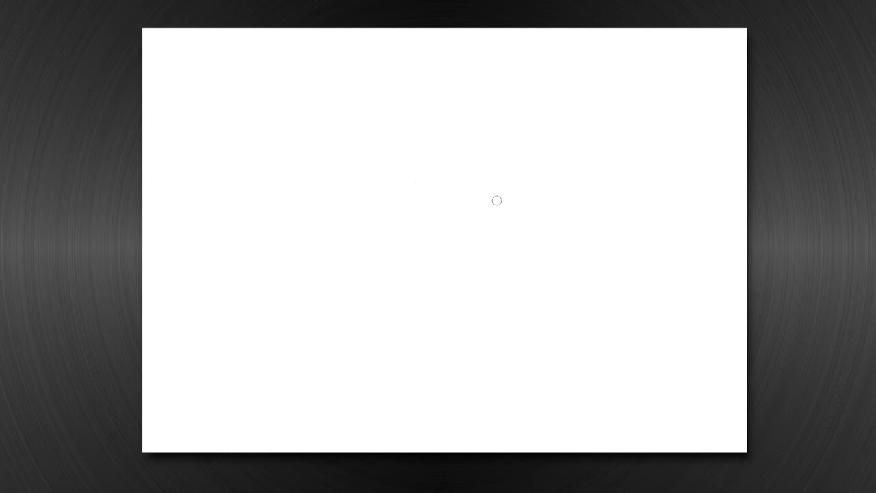
- Draw the TV's tilted four-sided outer frame in bold black brush
drag(311, 144, 505, 203)
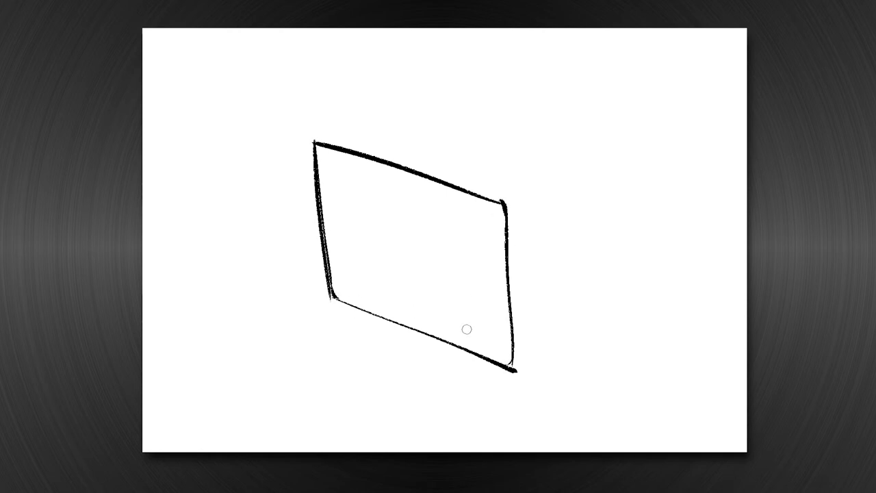
mouse_move(501, 212)
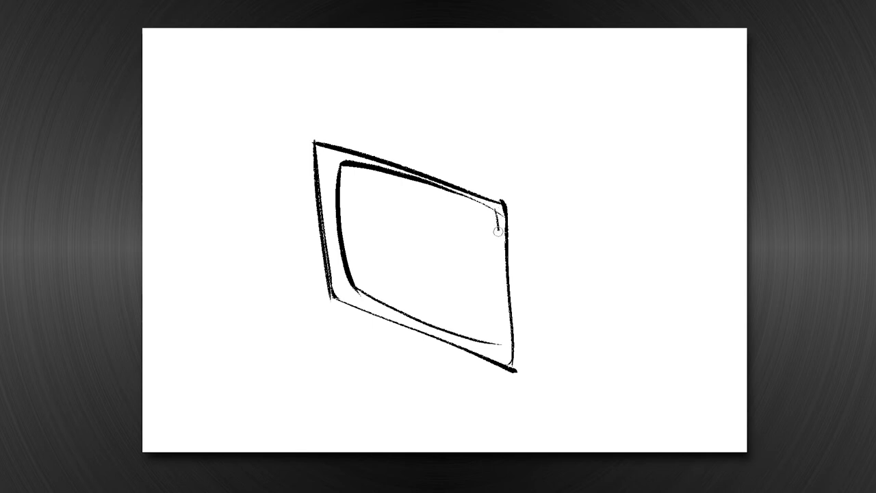
- Draw the missing right edge of the rounded inner screen outline
drag(496, 232, 493, 348)
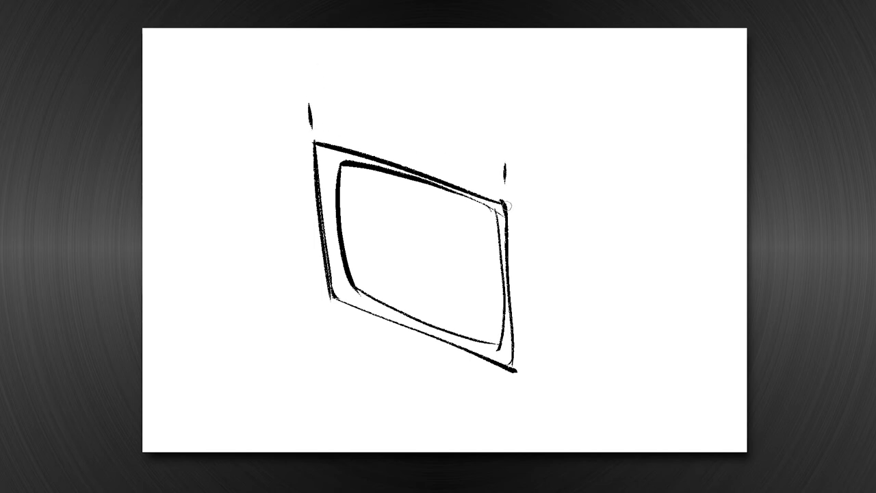
- Erase the stray tick marks above the frame and draw a vertical edge beside it
drag(310, 110, 507, 171)
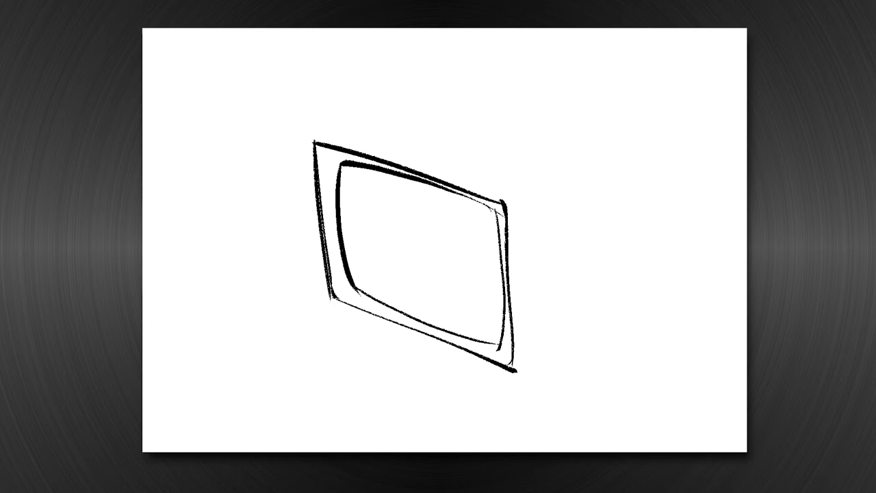
mouse_move(516, 220)
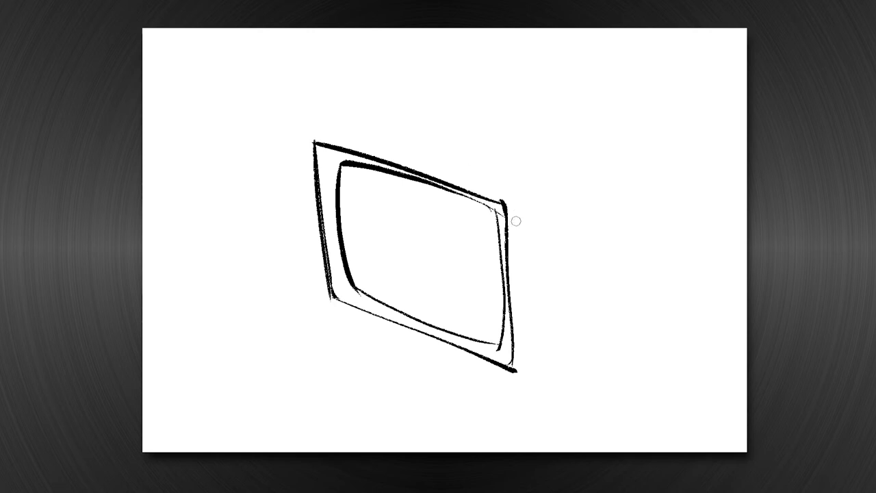
drag(518, 217, 518, 284)
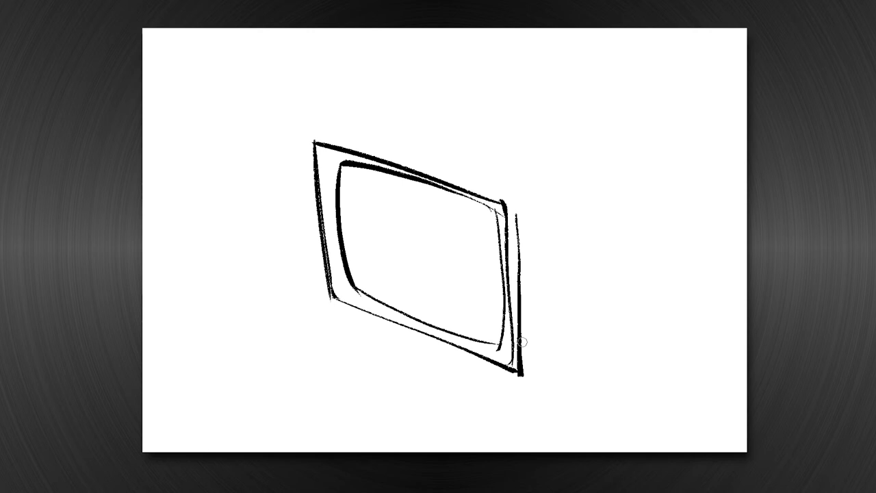
mouse_move(543, 274)
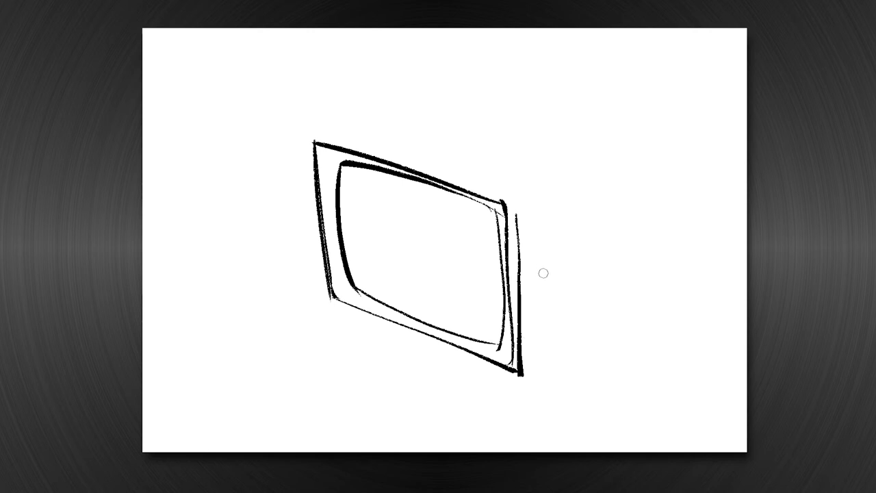
mouse_move(544, 283)
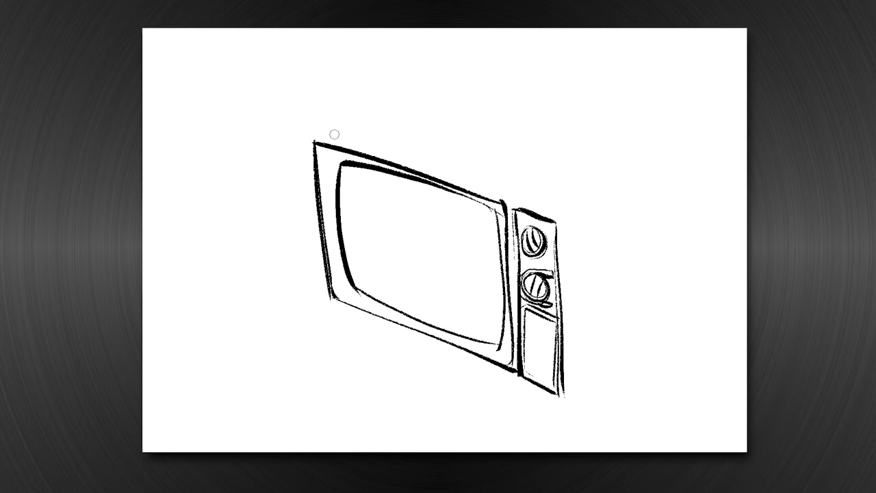
mouse_move(537, 197)
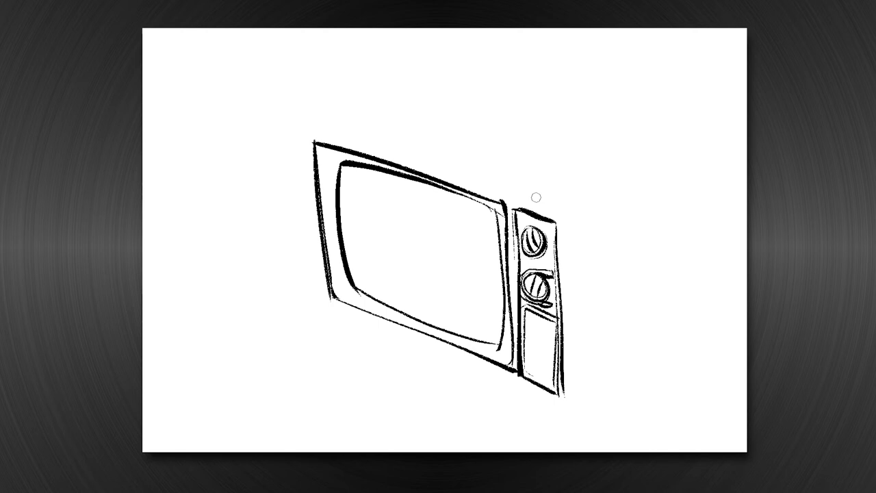
mouse_move(518, 380)
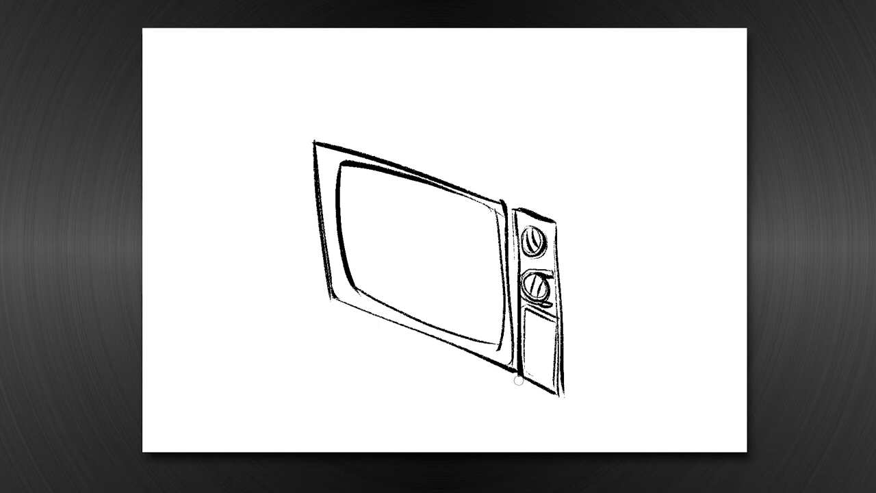
- Extend the cabinet rightward with bottom and top edges and a vertical back edge
drag(518, 384, 623, 418)
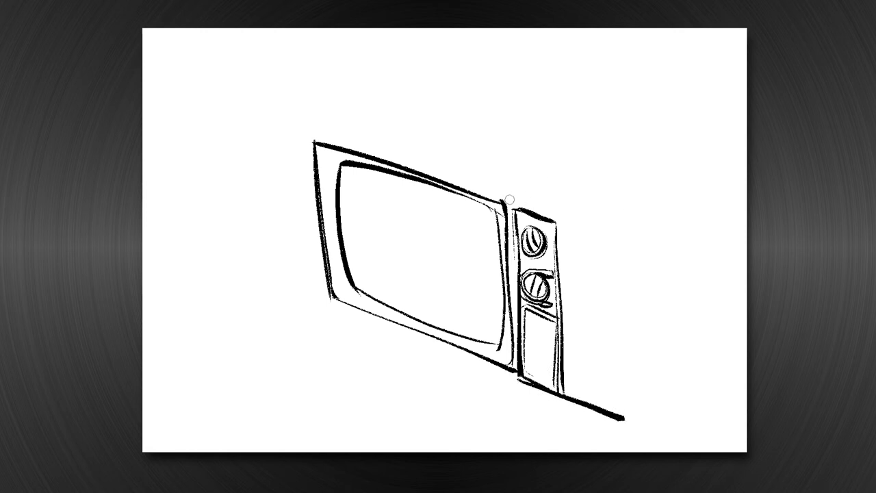
drag(509, 199, 620, 256)
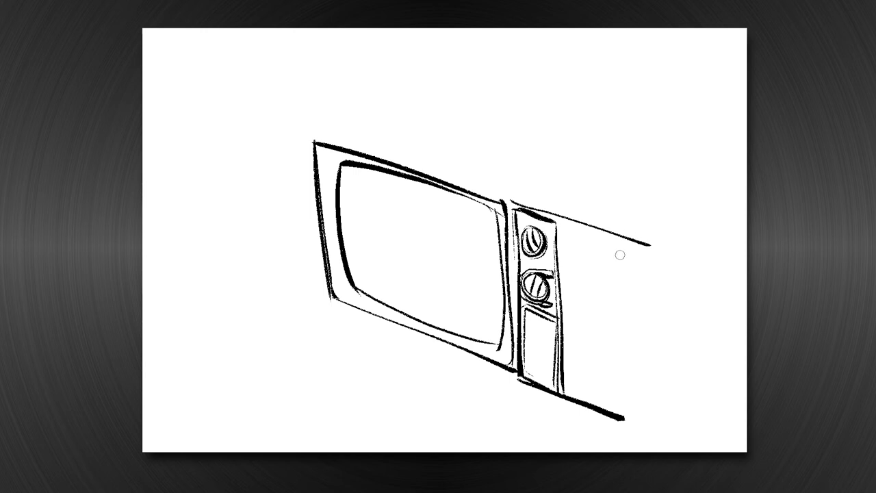
drag(640, 243, 656, 417)
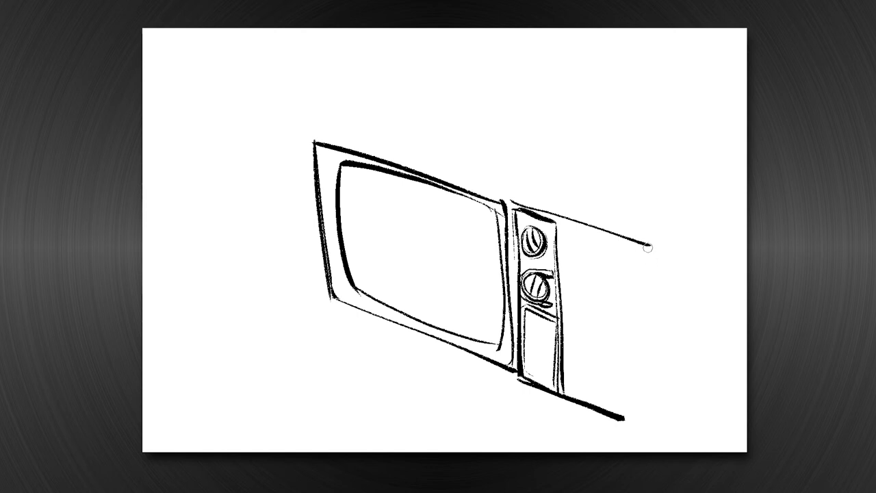
drag(647, 252, 659, 423)
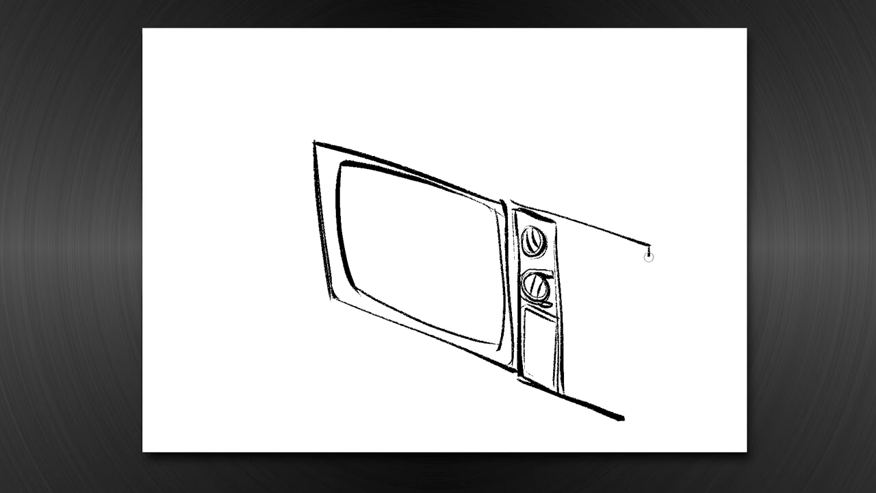
drag(647, 256, 622, 417)
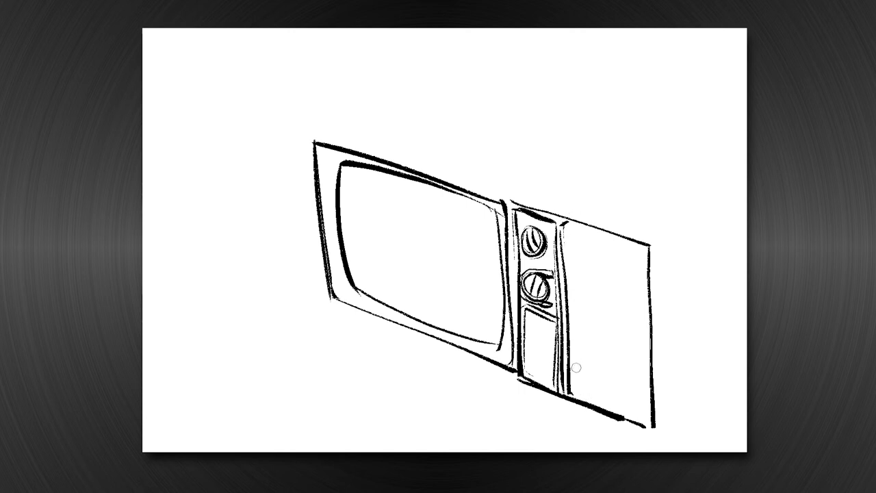
- Brush in the console front's screen, knobs and louvered side grilles
drag(346, 301, 263, 271)
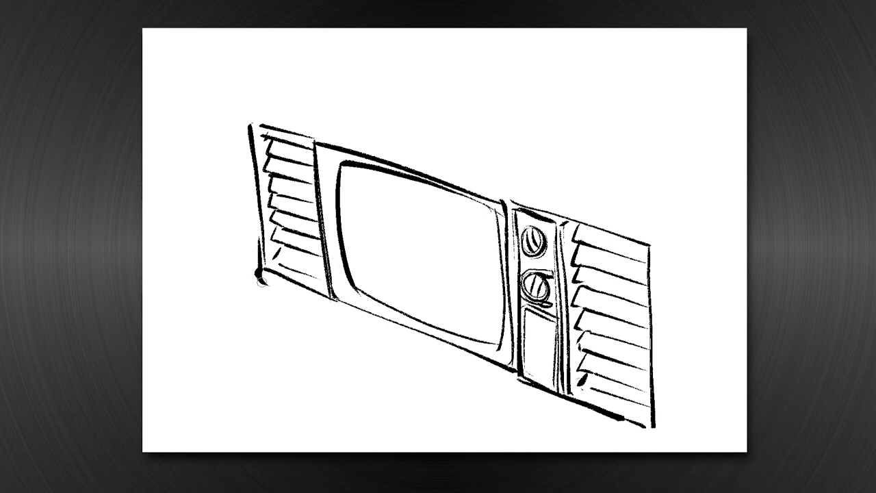
- Draw the long base strip under the console front and sketch the cabinet's right end
drag(262, 282, 642, 440)
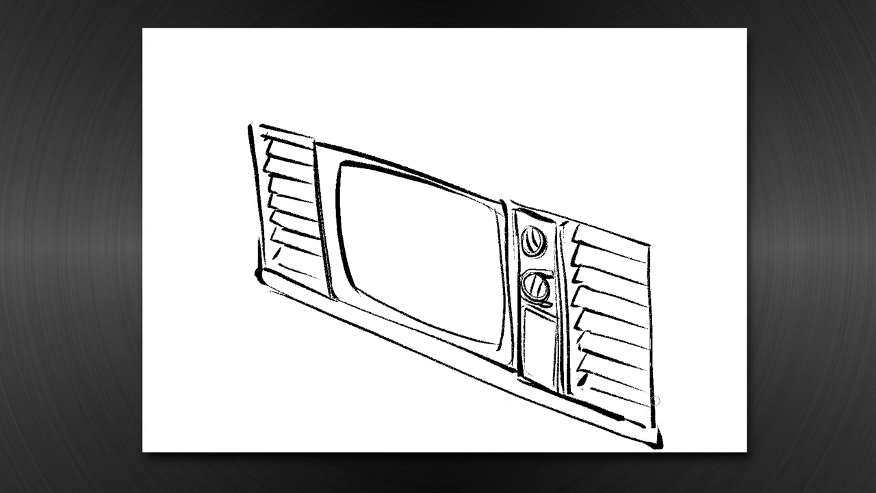
mouse_move(655, 401)
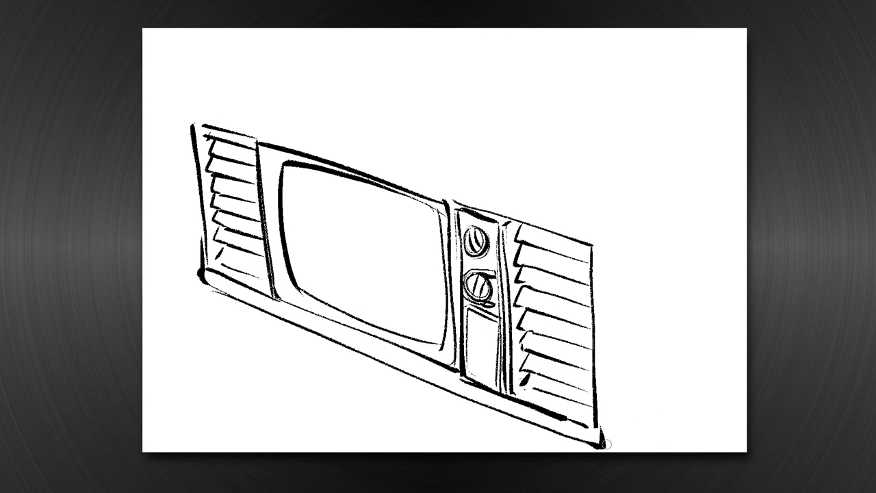
drag(605, 445, 726, 370)
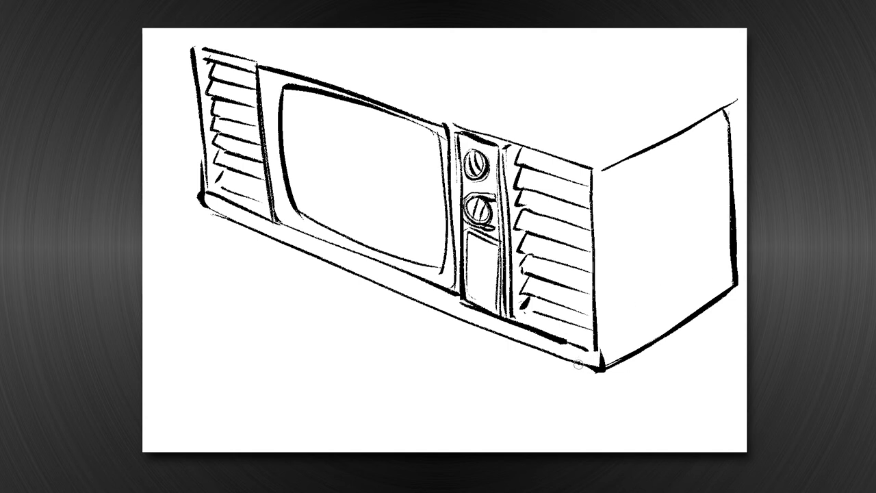
- Draw the short angled legs under the cabinet
drag(569, 363, 593, 421)
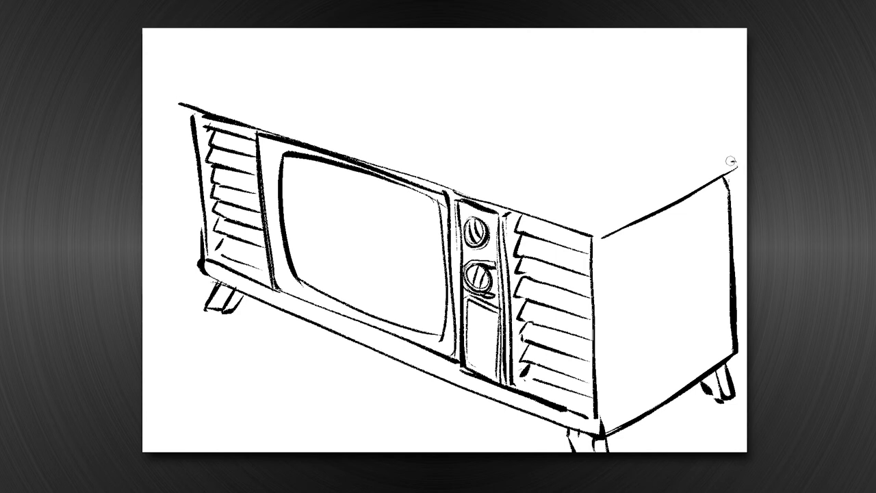
- Draw the cabinet's top surface outline and refine its front top edge
drag(731, 161, 319, 65)
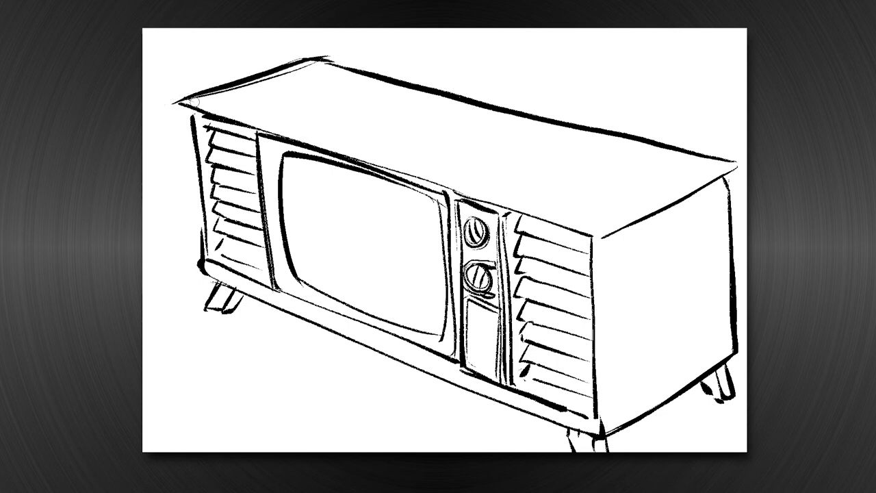
drag(194, 105, 592, 226)
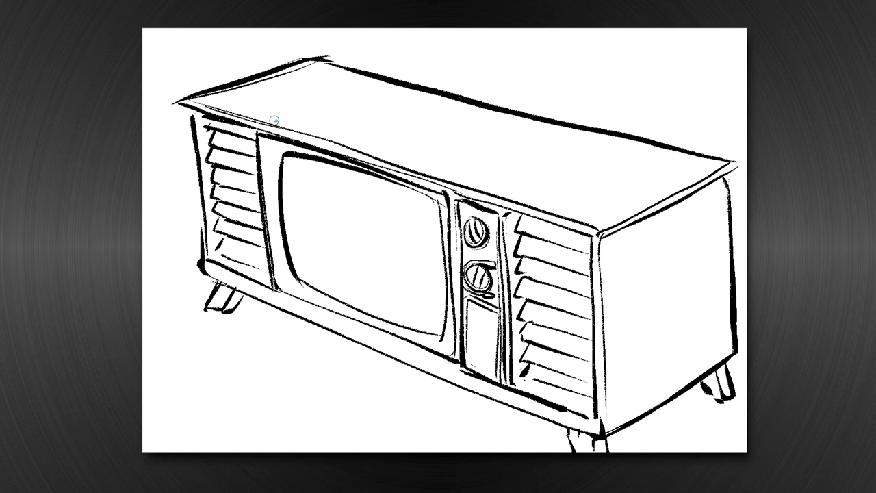
- Trace a blue phone outline around the screen and knob column, plus a green screen-edge mark
drag(272, 117, 269, 179)
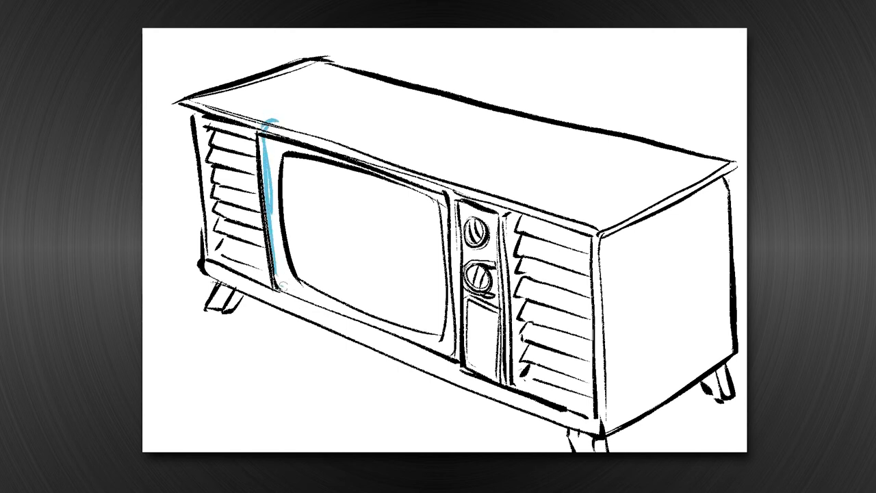
drag(277, 293, 537, 380)
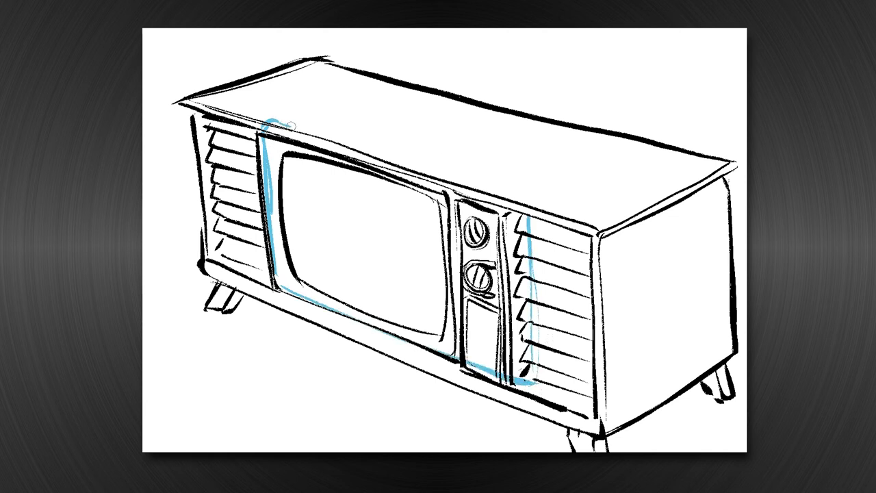
drag(287, 126, 558, 384)
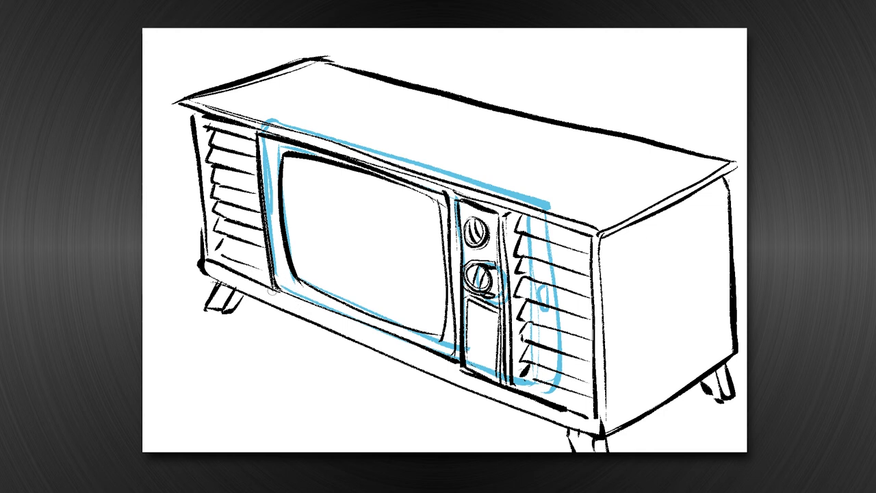
drag(271, 295, 328, 315)
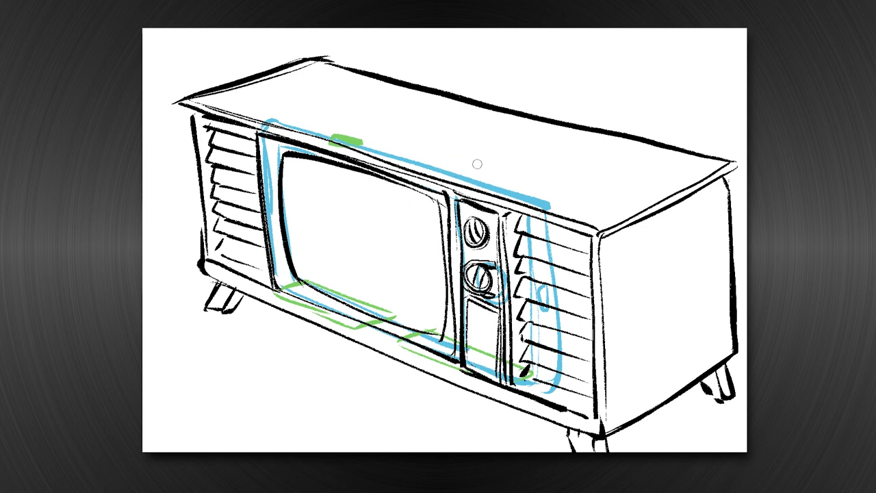
- Sketch a green internal-opening stroke running down beside the screen area
drag(450, 161, 455, 271)
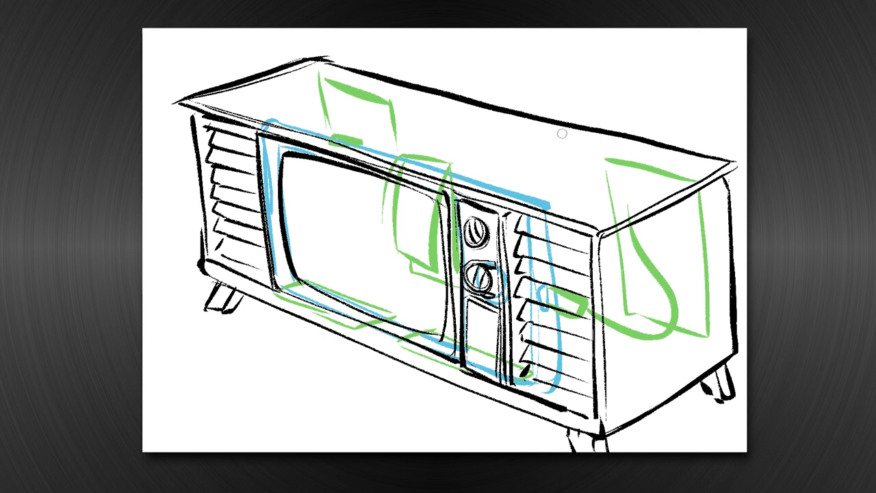
- Add another green internal-opening stroke across the cabinet's upper right
drag(455, 182, 564, 141)
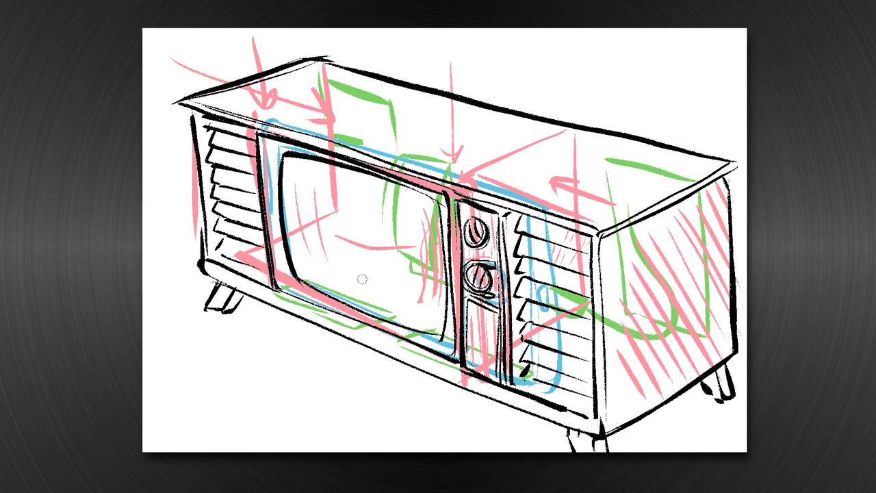
mouse_move(733, 123)
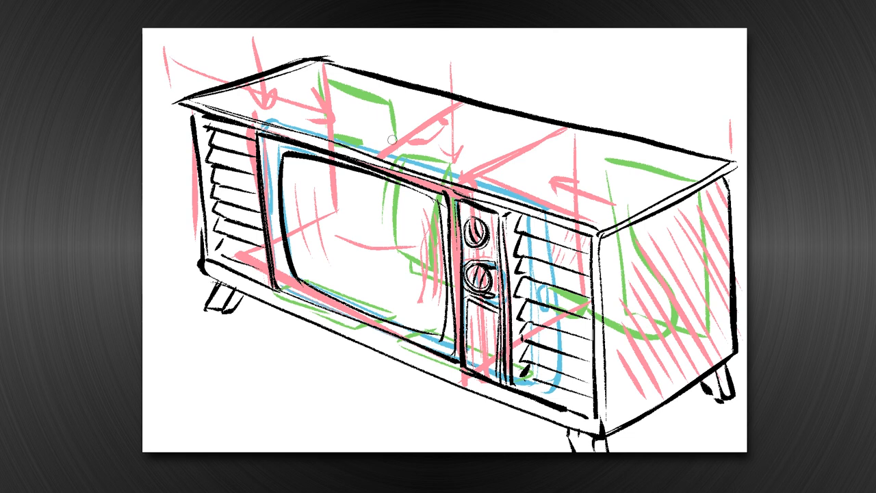
mouse_move(220, 279)
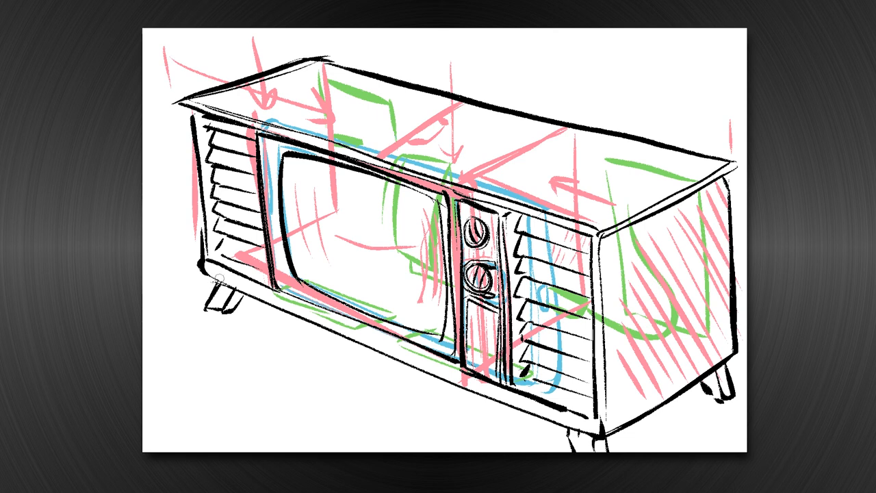